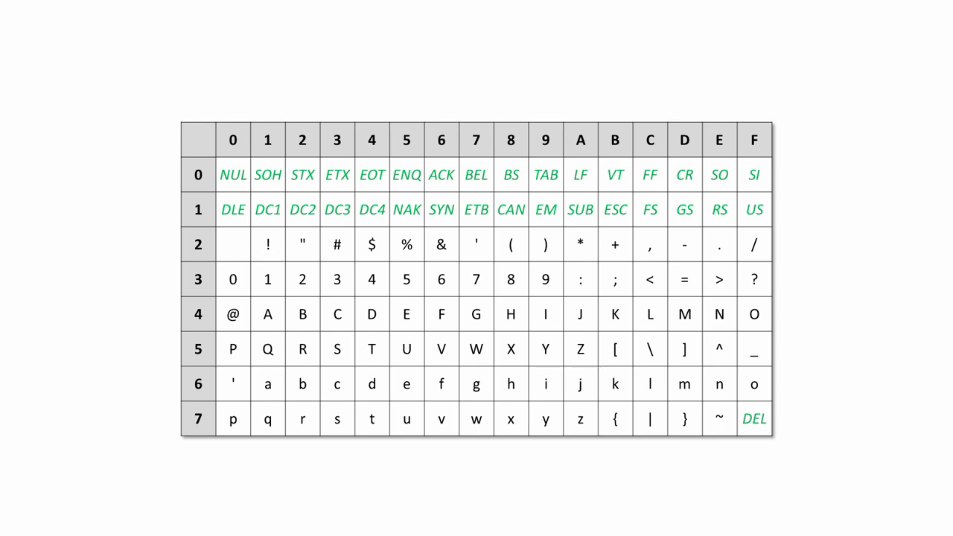
Advance the animation to outline the capital K cell (hex 4B) in red
left_click(614, 313)
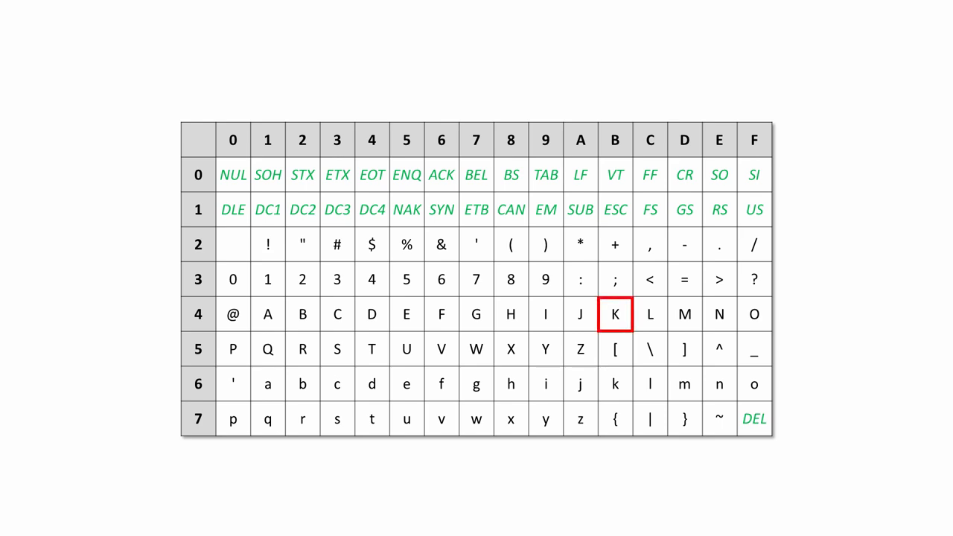